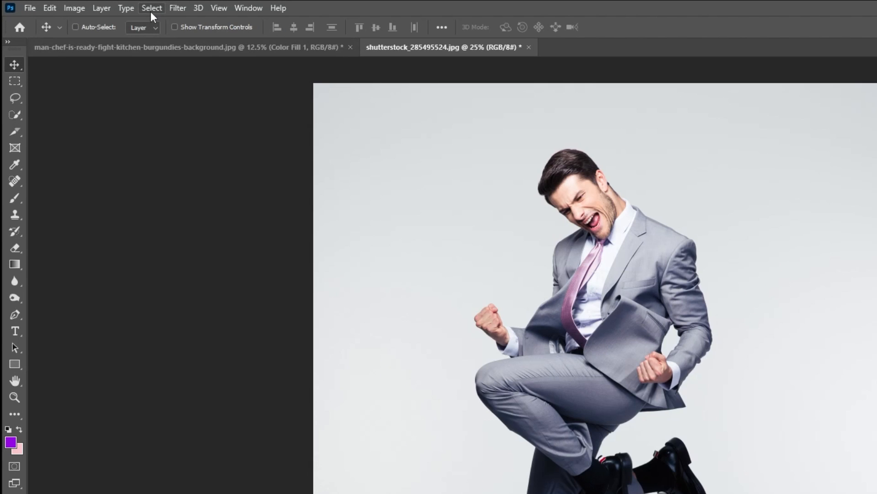
# - Run Select > Subject so the businessman is selected automatically
pyautogui.click(151, 8)
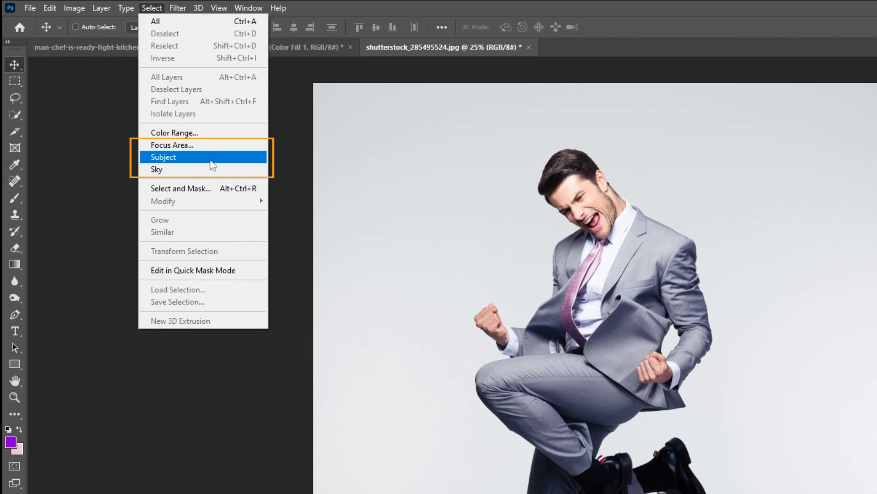
pyautogui.click(163, 157)
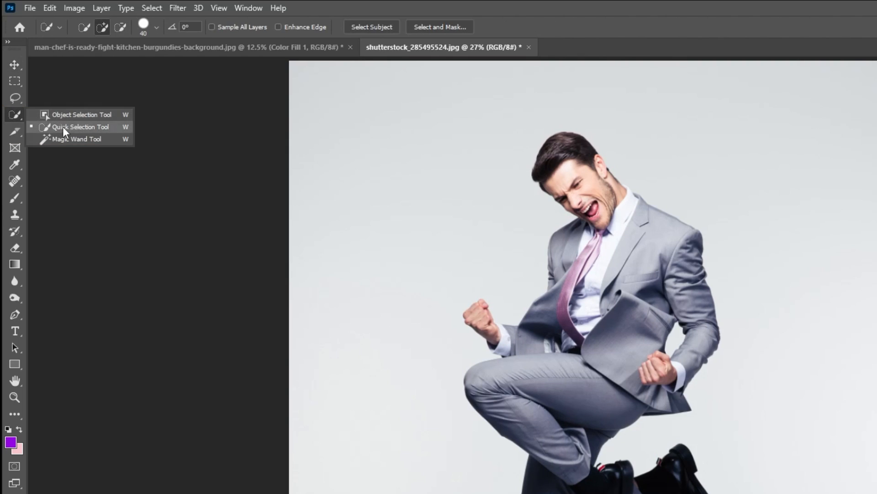
# - Switch to the Quick Selection tool and adjust its brush size for the businessman
pyautogui.click(80, 126)
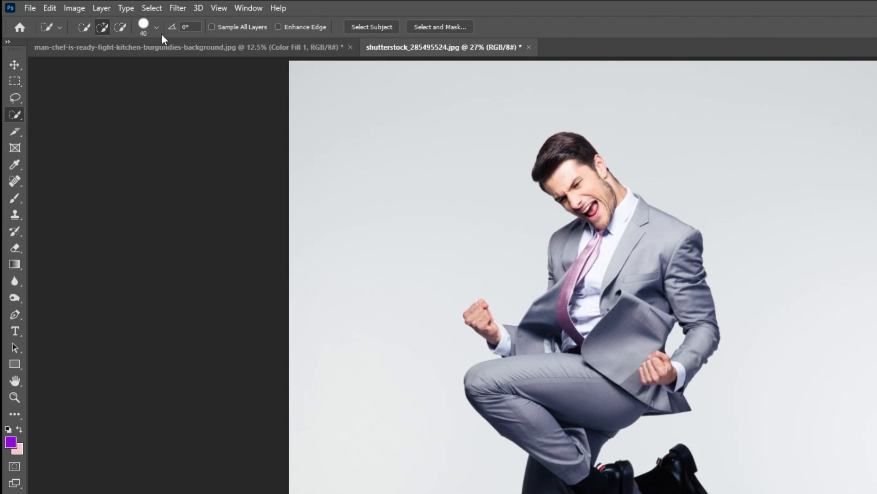
pyautogui.click(155, 26)
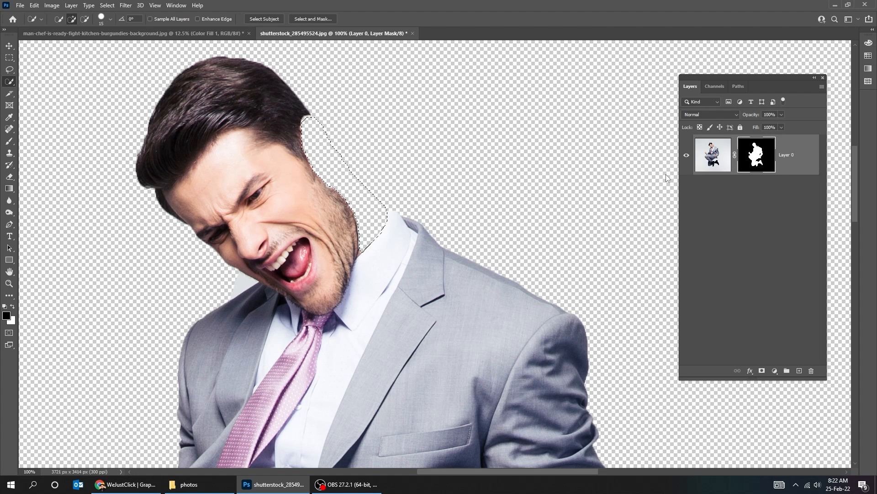
# - Erase the first selected grey background area from the businessman's mask
pyautogui.rightClick(756, 155)
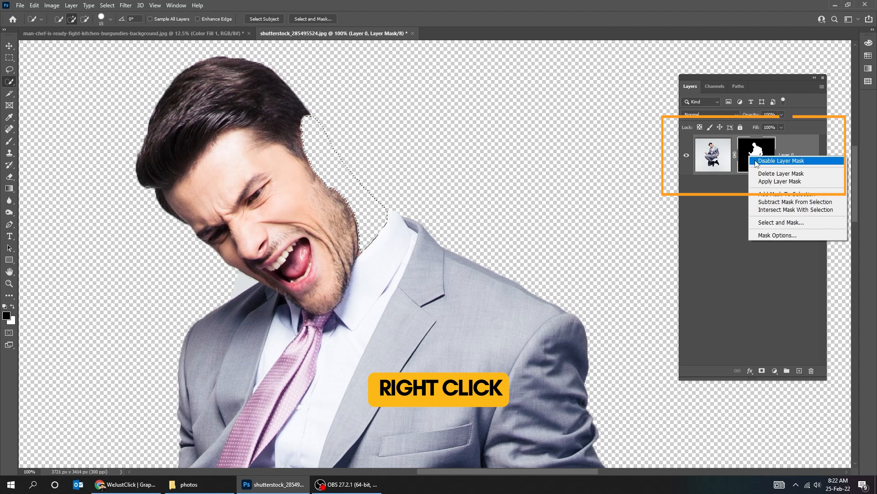
pyautogui.click(779, 160)
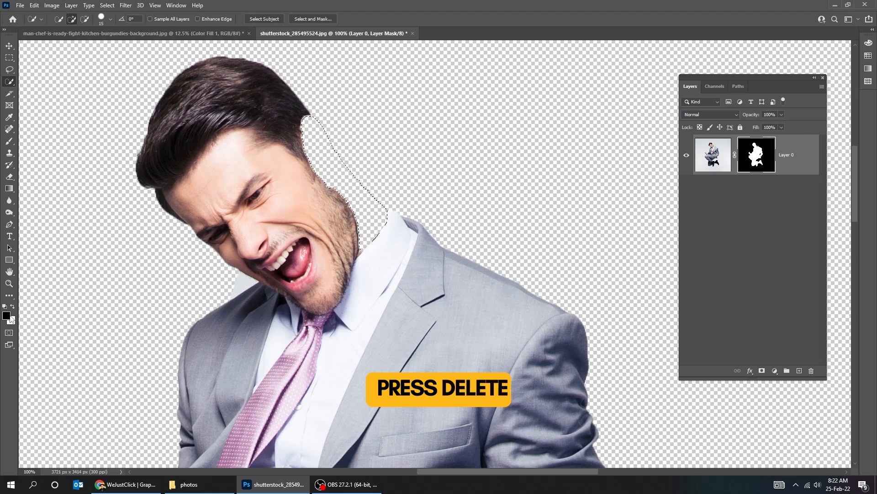
pyautogui.press('Delete')
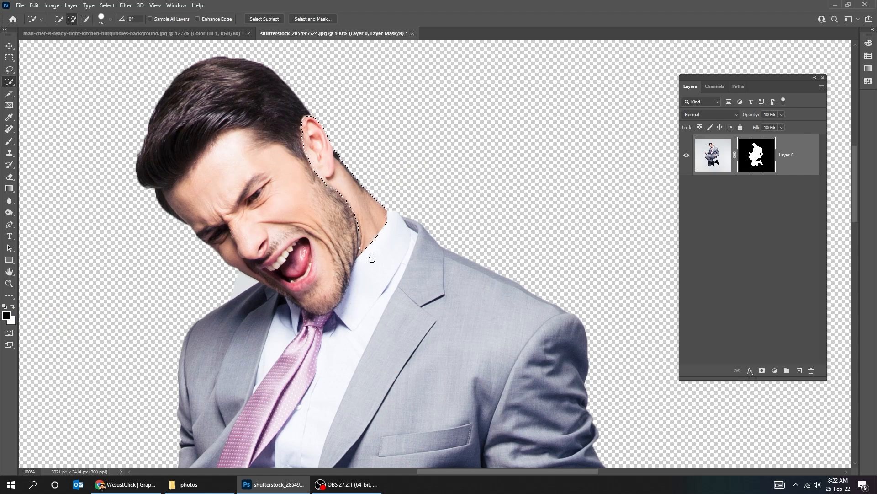
# - Select the leftover grey patch by the collar and hide it in the mask
pyautogui.click(106, 5)
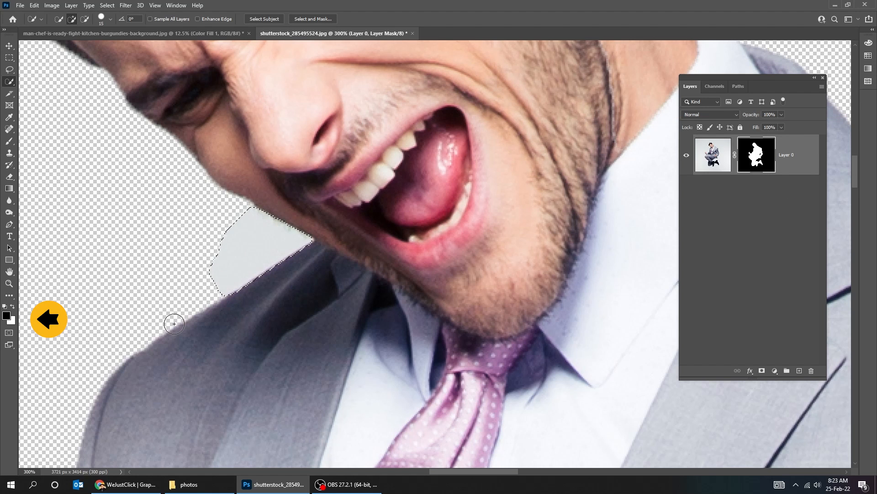
pyautogui.press('delete')
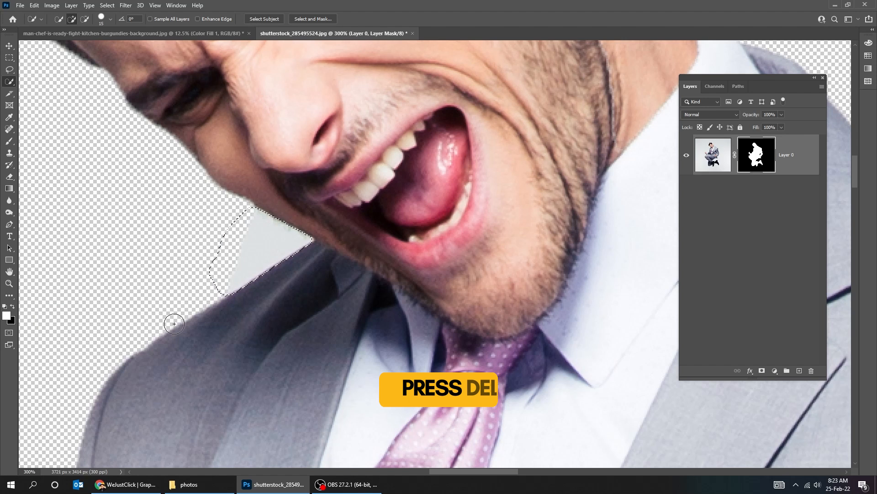
pyautogui.press('Delete')
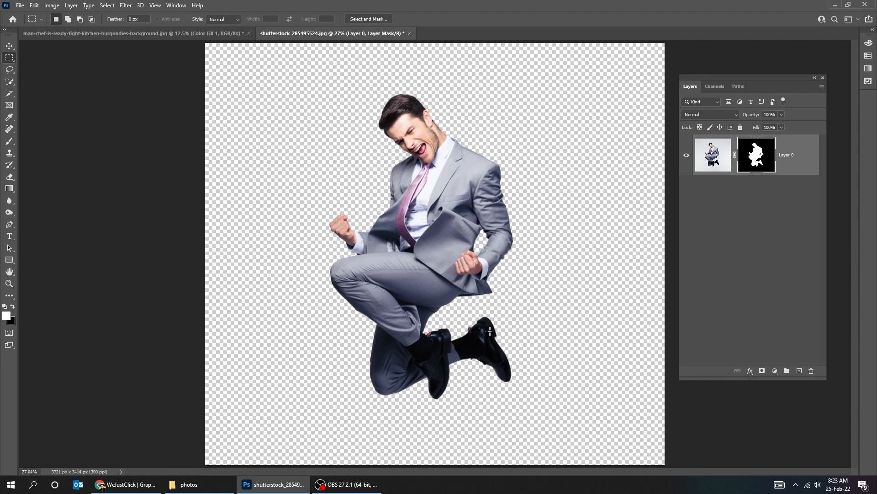
# - Switch to the chef document and delete the chef layer's existing mask
pyautogui.click(134, 33)
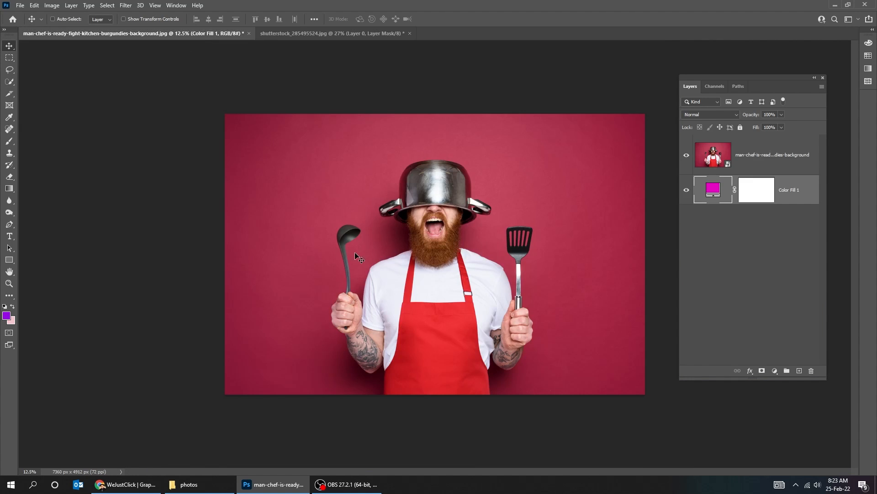
pyautogui.click(772, 155)
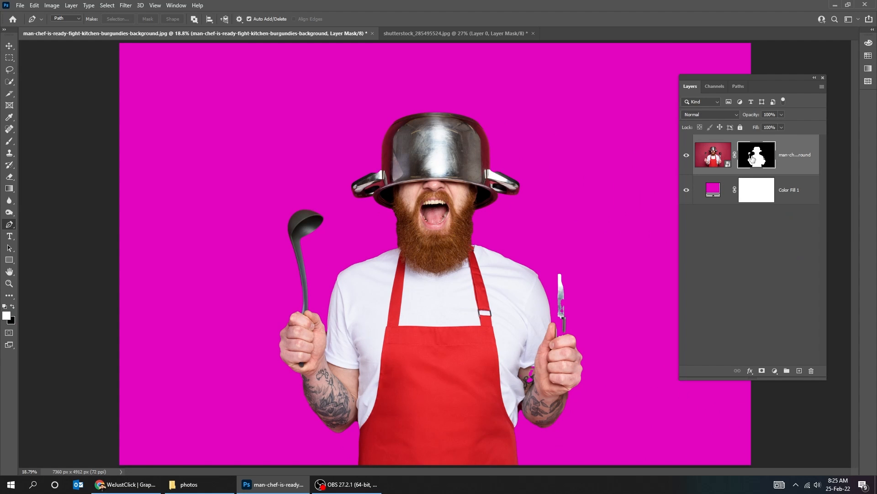
pyautogui.rightClick(755, 155)
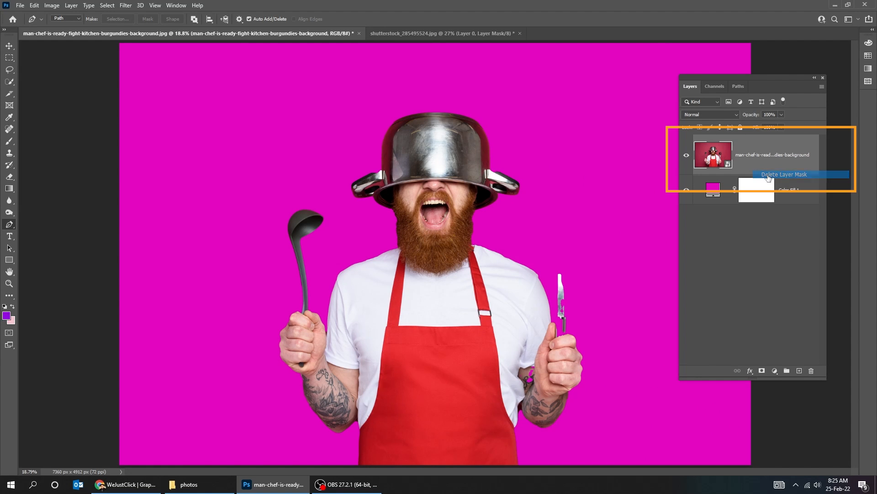
pyautogui.click(783, 174)
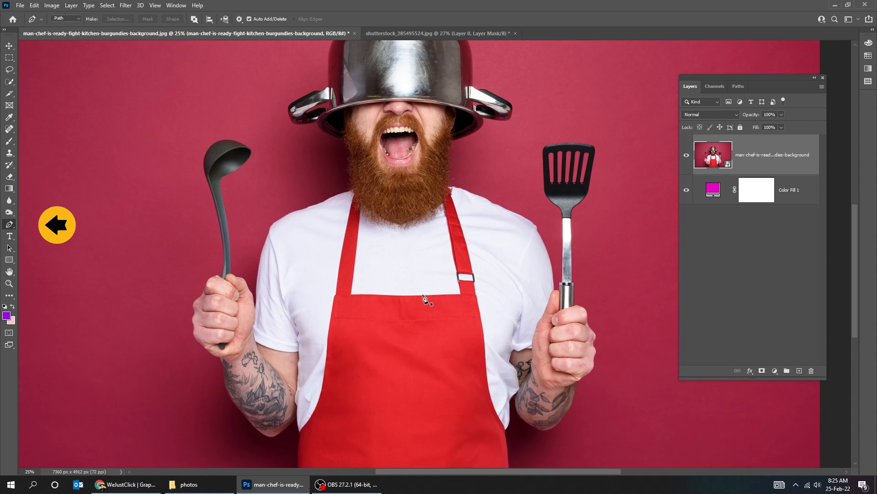
pyautogui.moveTo(9, 224)
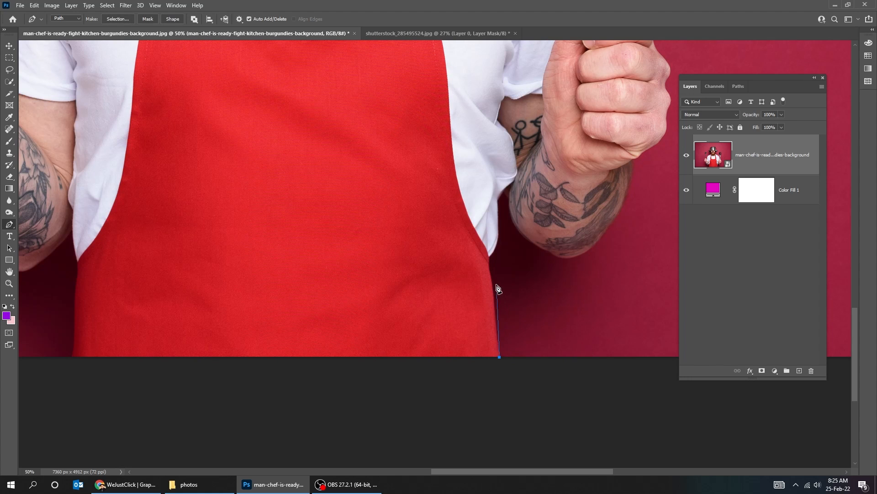
# - Place pen path points up the apron's edge to where apron meets shirt
pyautogui.click(490, 277)
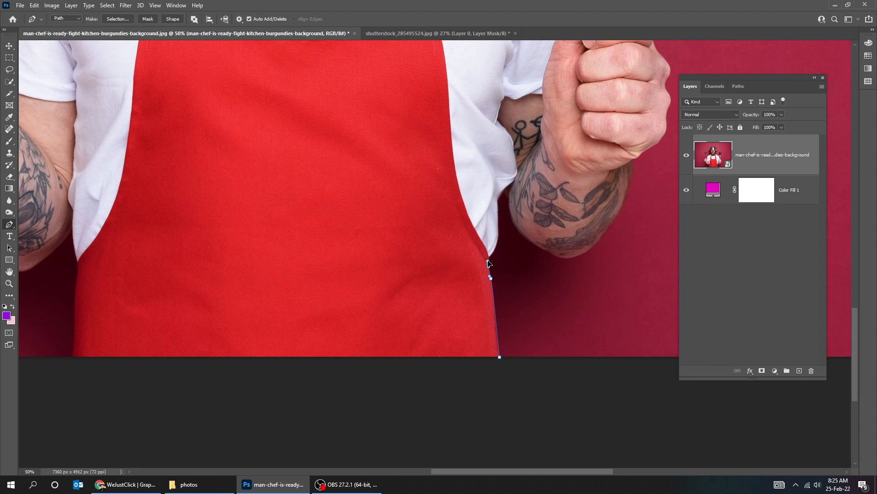
pyautogui.click(492, 243)
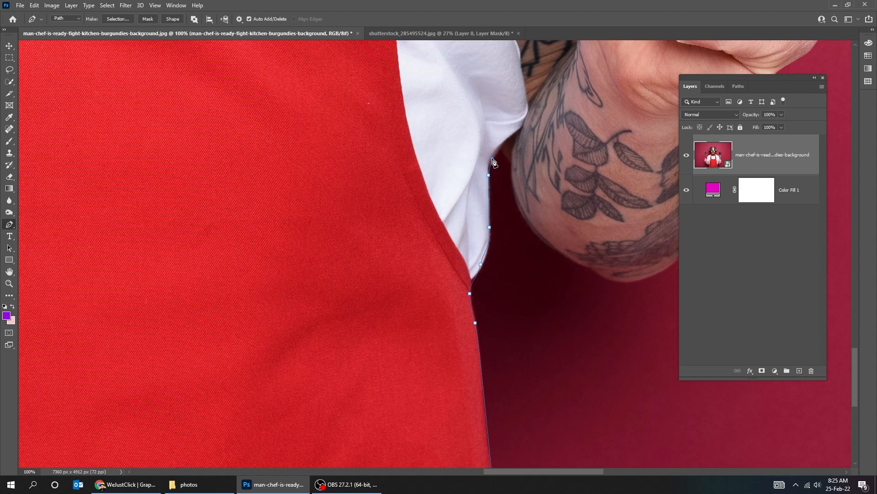
pyautogui.click(493, 158)
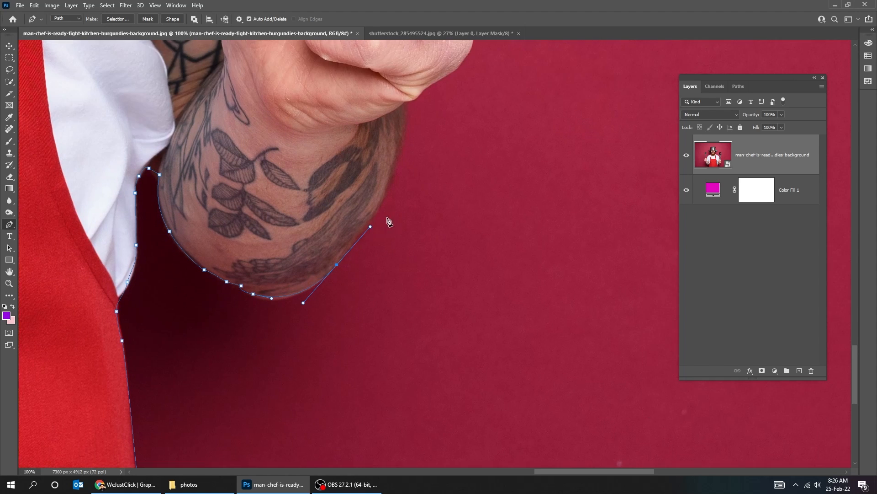
# - Zoom in and curve the pen outline along the chef's knuckle edge
pyautogui.press('ctrl++')
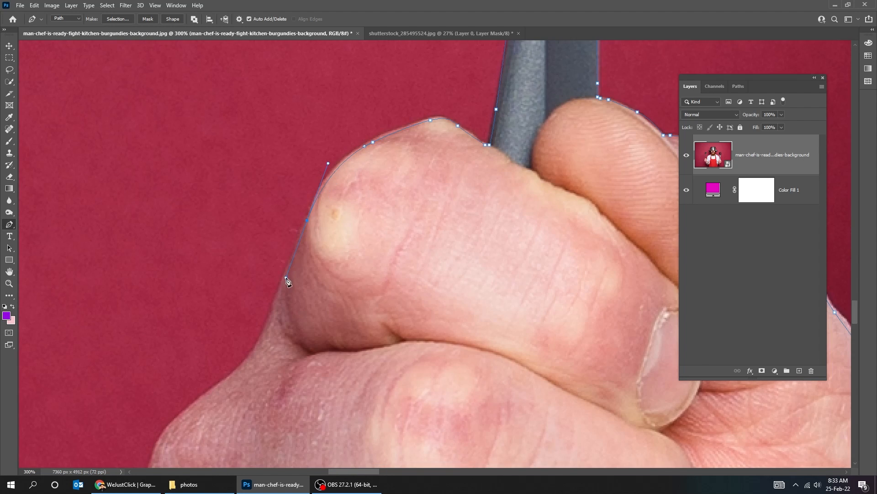
pyautogui.moveTo(288, 280); pyautogui.dragTo(290, 226)
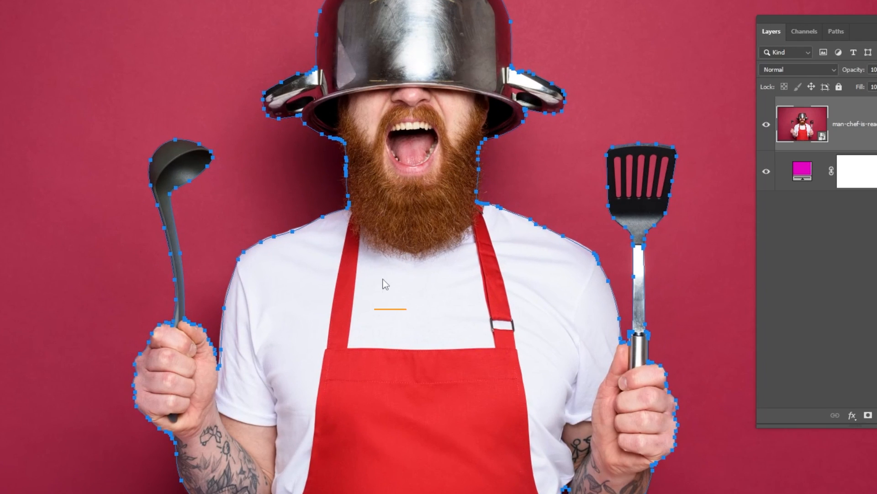
# - Turn the finished chef path into a selection with no feathering
pyautogui.rightClick(385, 283)
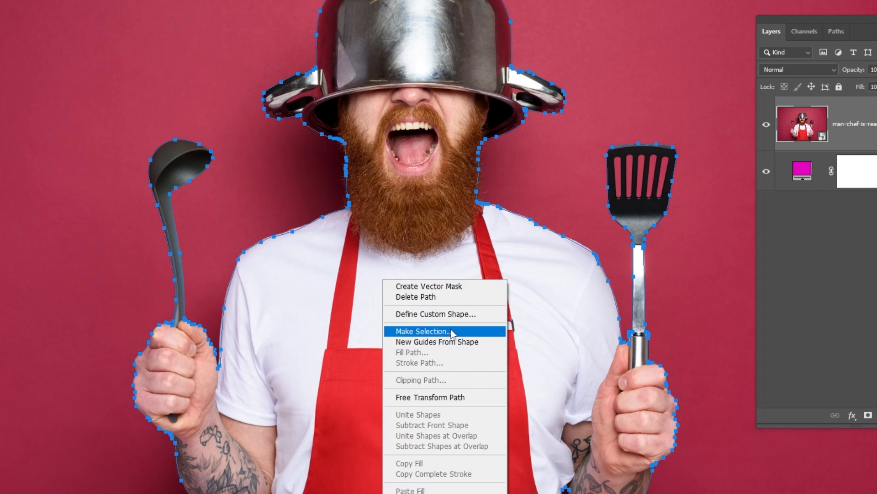
pyautogui.click(421, 331)
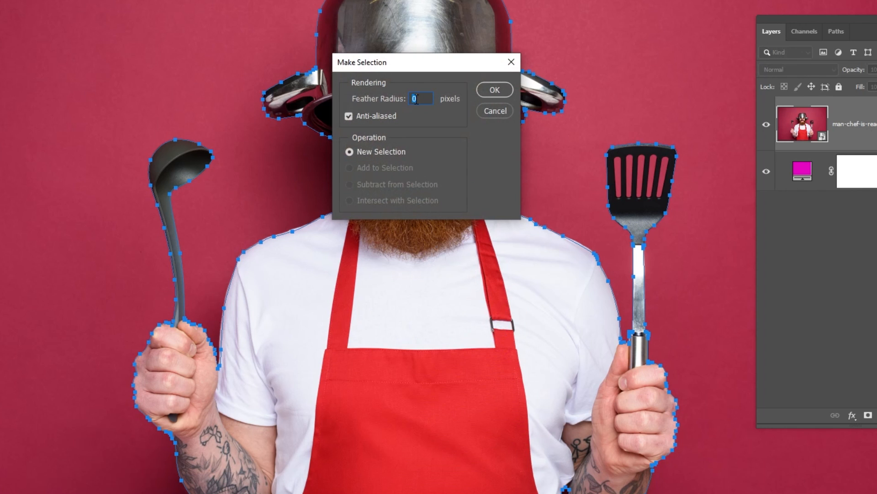
pyautogui.click(493, 89)
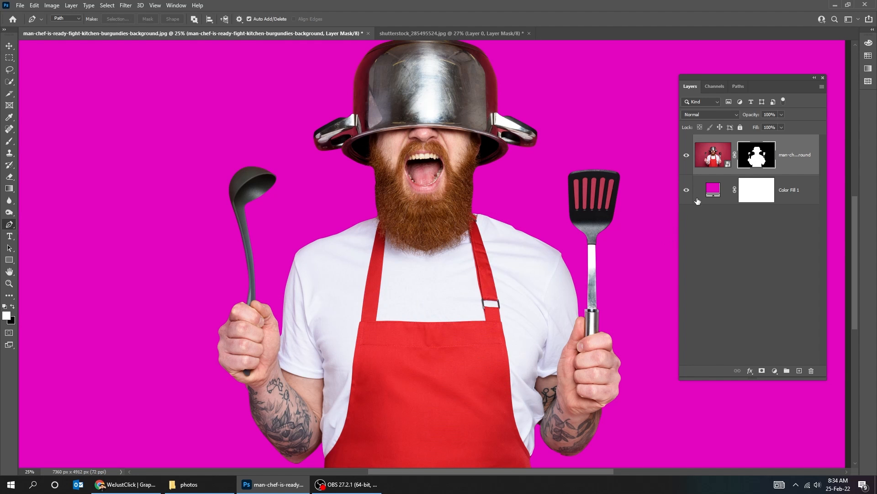
# - Change the Color Fill layer to a near-black colour
pyautogui.doubleClick(712, 189)
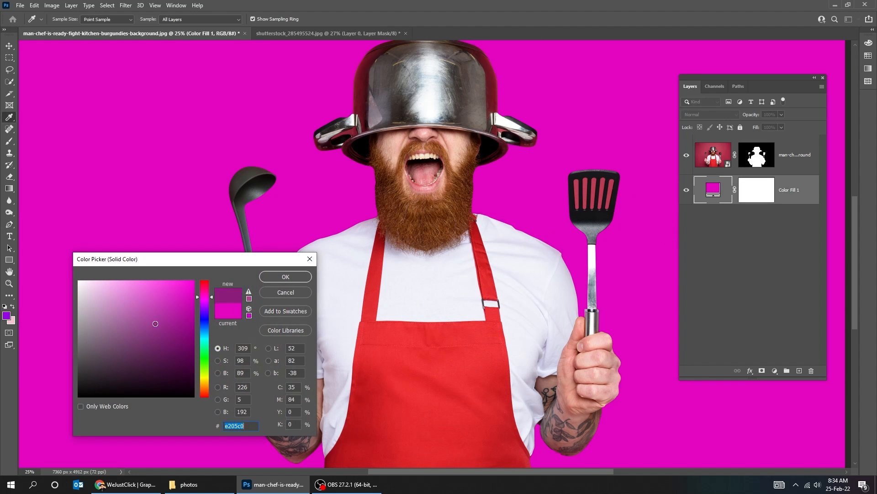
pyautogui.click(79, 281)
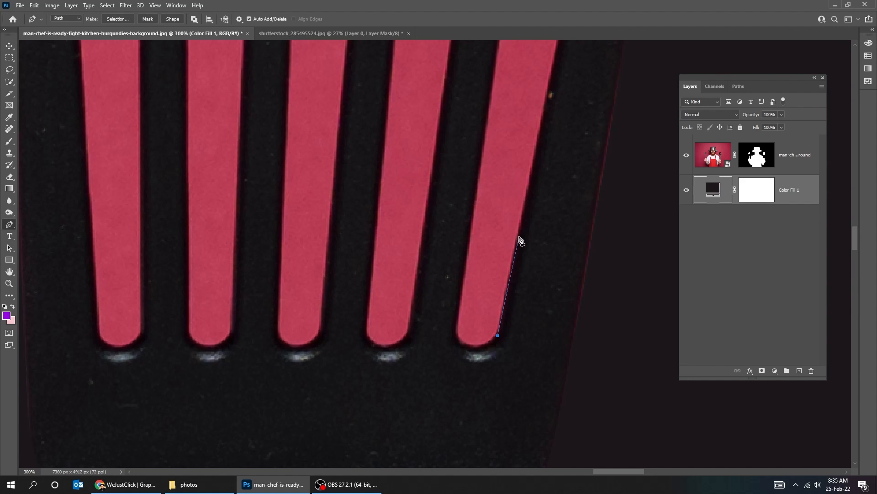
# - Pen-trace a closed path around the rightmost spatula hole
pyautogui.scroll(-3)
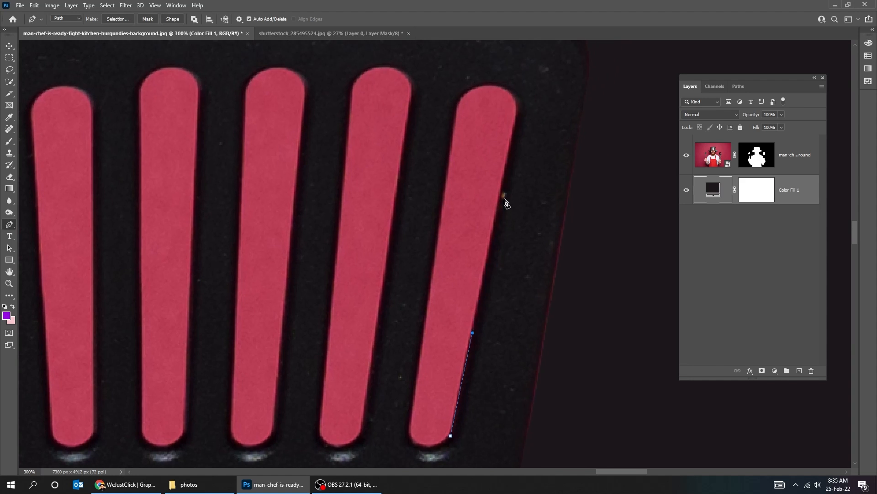
pyautogui.click(515, 122)
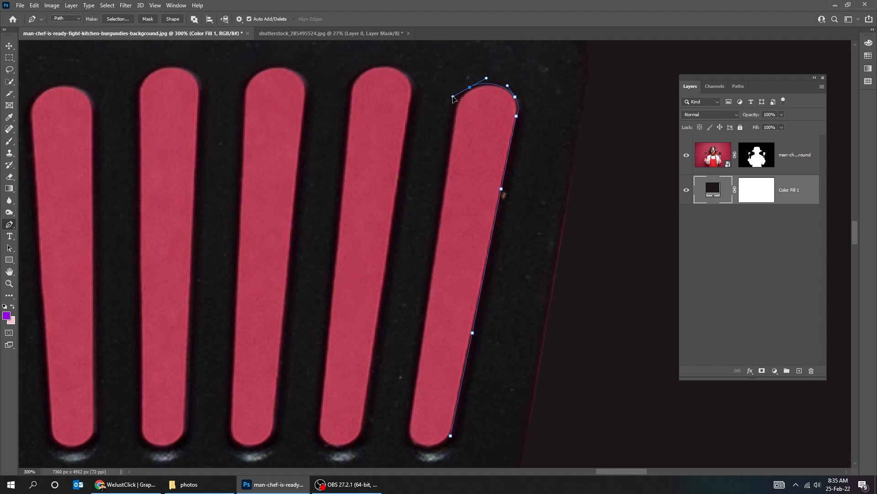
pyautogui.moveTo(467, 88); pyautogui.dragTo(454, 118)
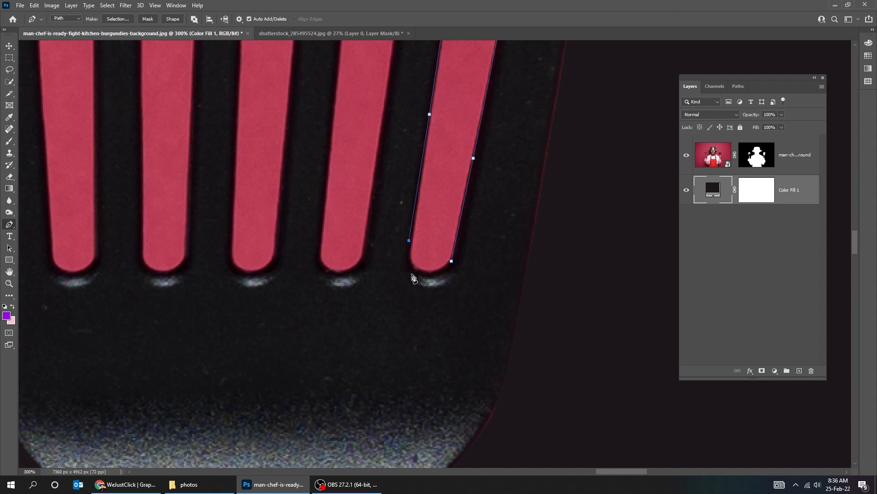
pyautogui.moveTo(409, 240); pyautogui.dragTo(415, 272)
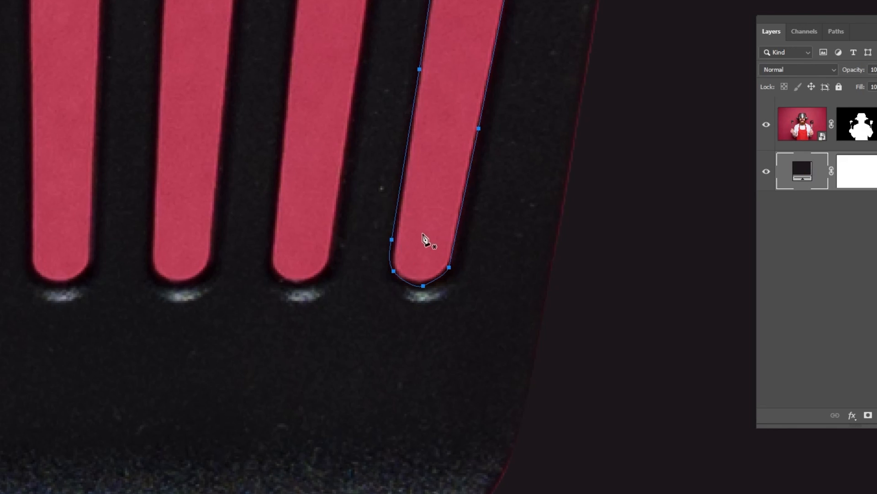
# - Make the hole path a selection, cut it from the chef's mask, and restore the fill to magenta
pyautogui.rightClick(424, 237)
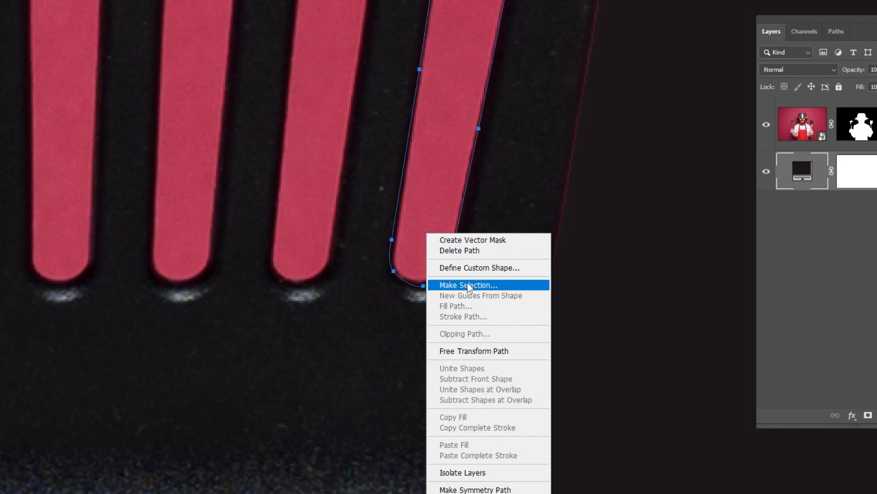
pyautogui.click(467, 285)
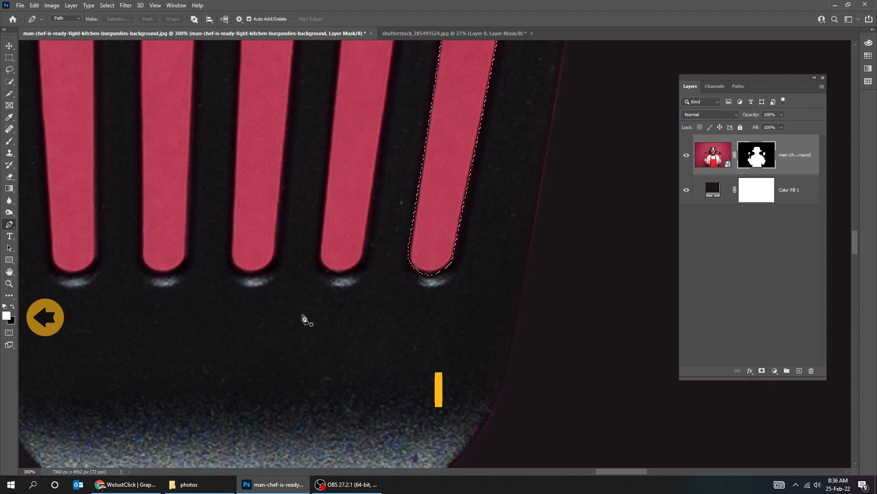
pyautogui.press('Delete')
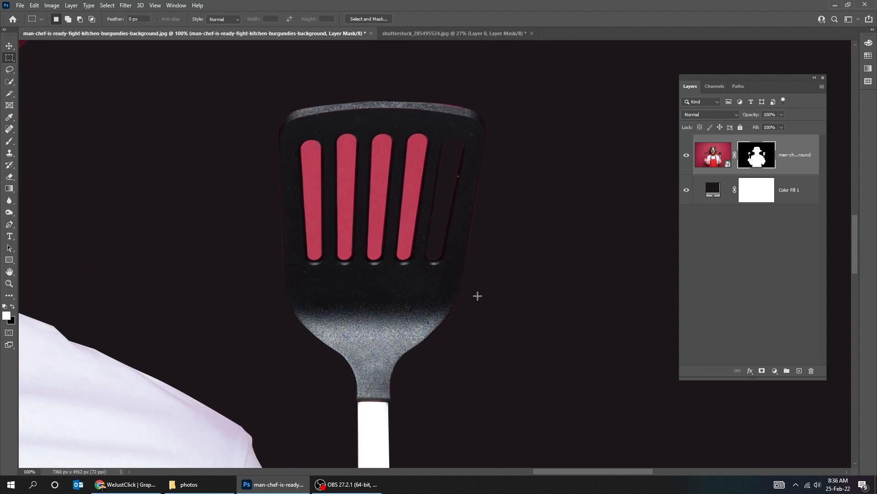
pyautogui.doubleClick(713, 190)
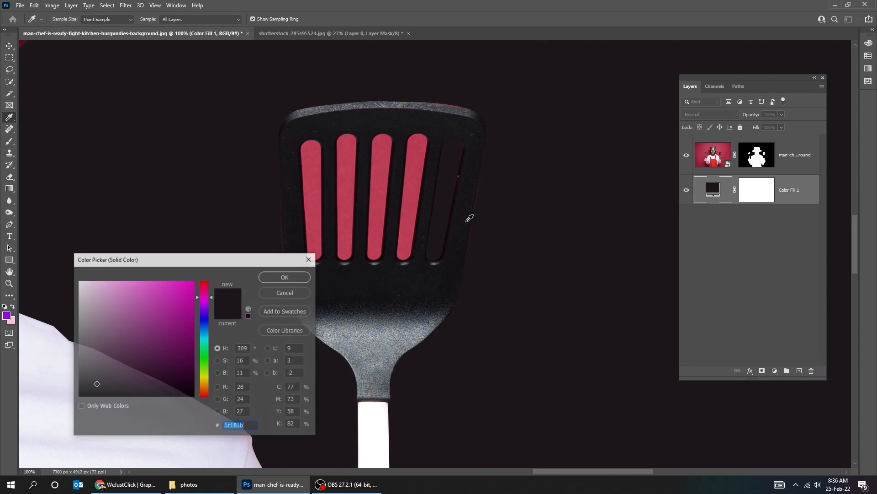
pyautogui.click(169, 293)
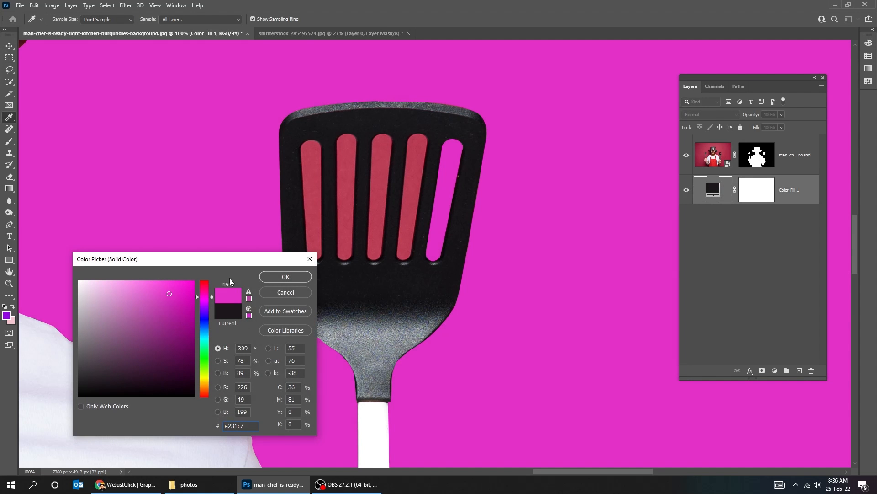